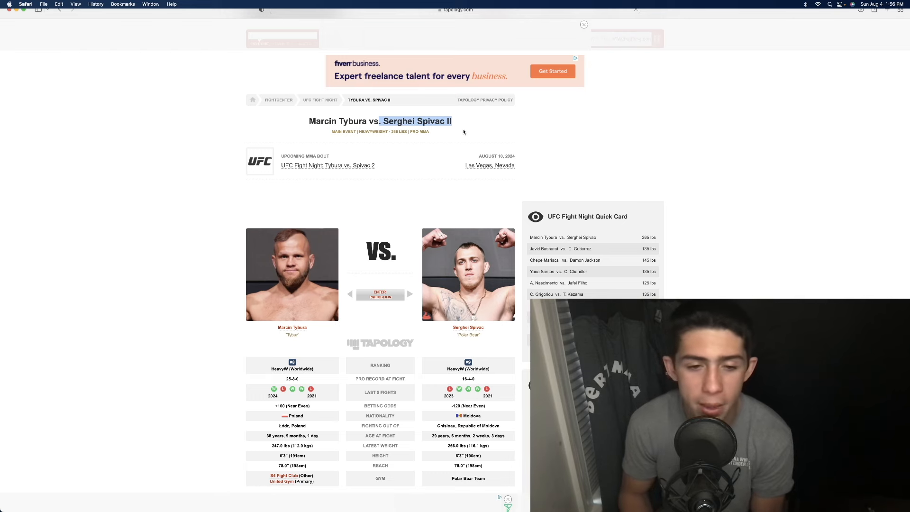
# Scroll through the fight predictions, then bring up Fight Odds' Tybura vs. Spivac 2 betting odds
pyautogui.scroll(-3)
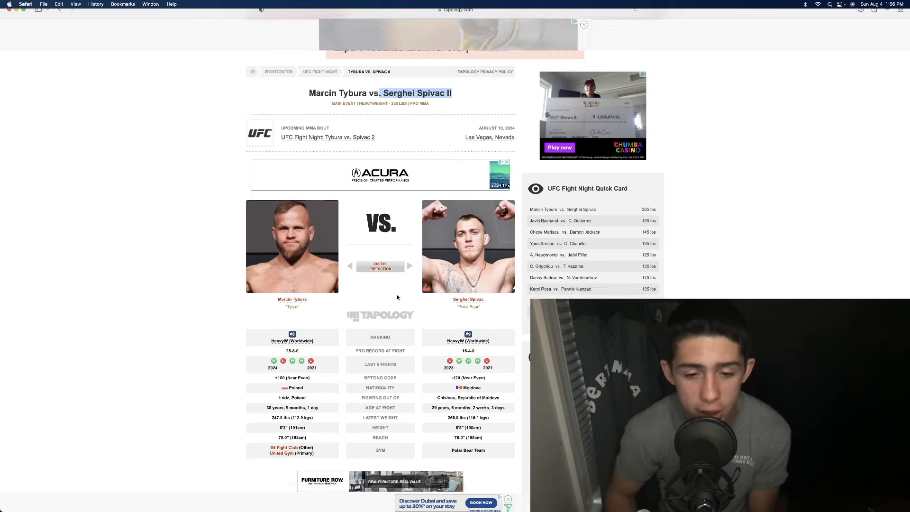
pyautogui.scroll(-3)
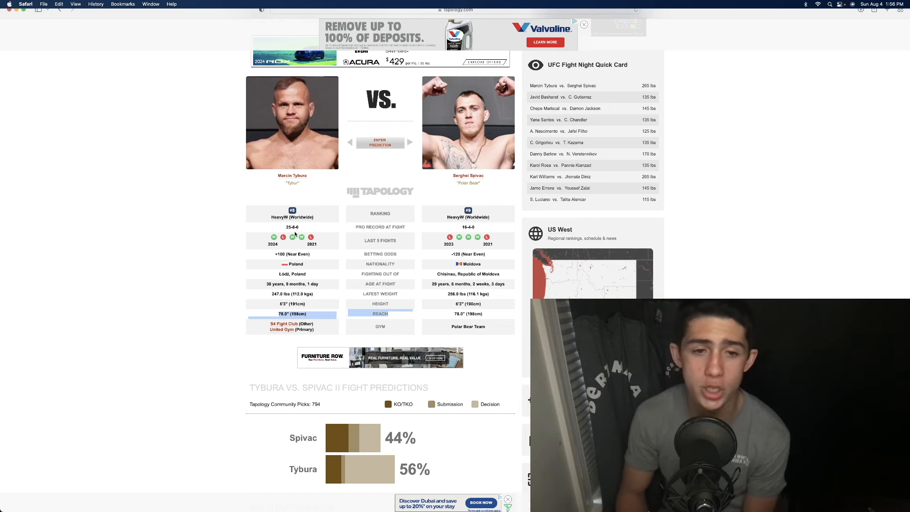
pyautogui.moveTo(283, 237)
pyautogui.write('fight')
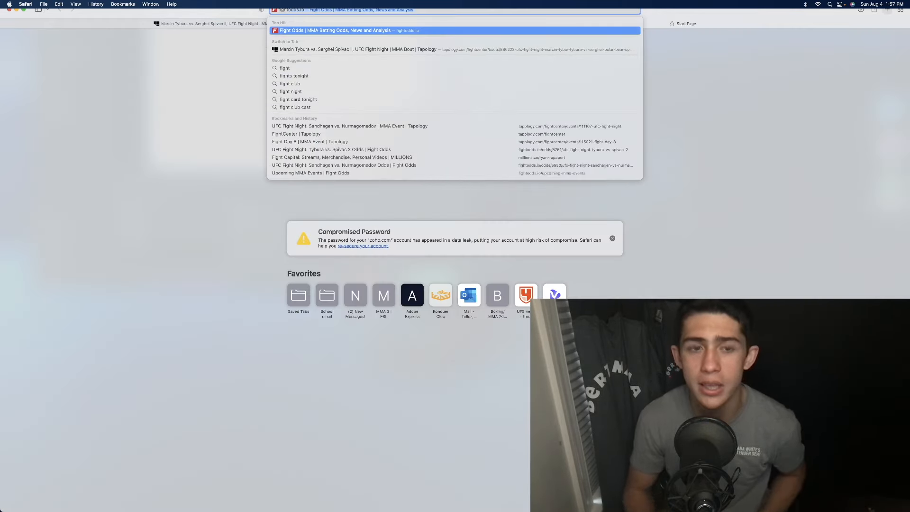
pyautogui.click(348, 31)
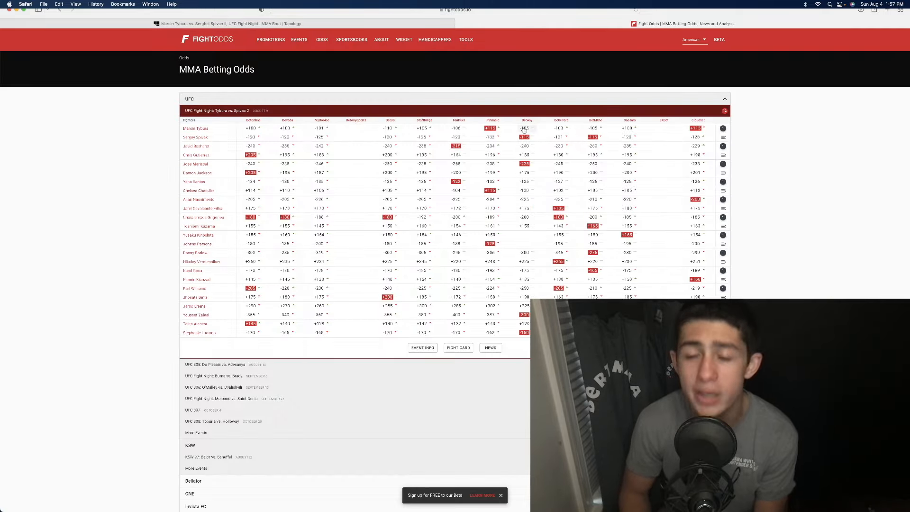
pyautogui.moveTo(489, 128)
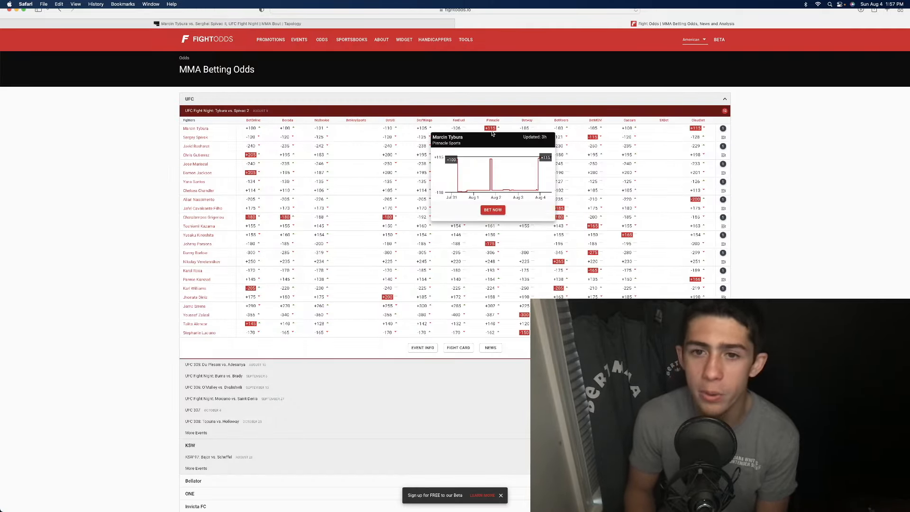
pyautogui.click(227, 24)
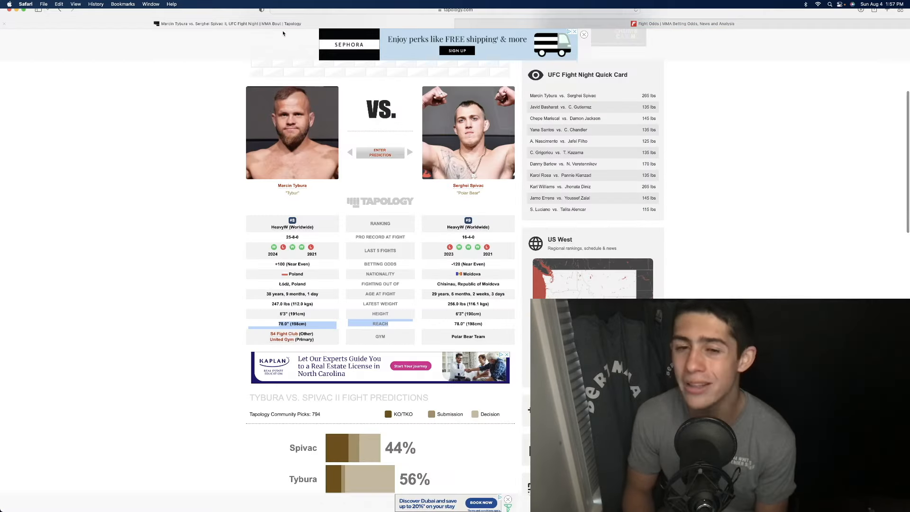
pyautogui.moveTo(448, 247)
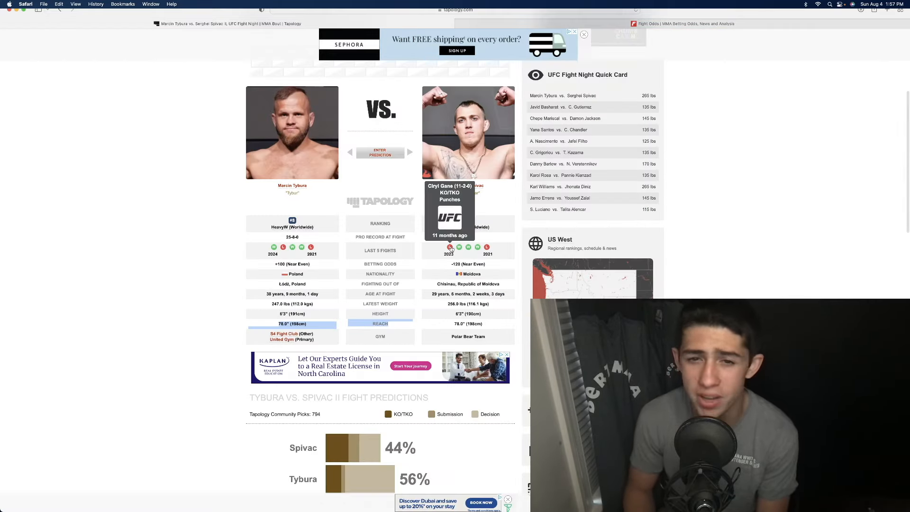
pyautogui.moveTo(487, 247)
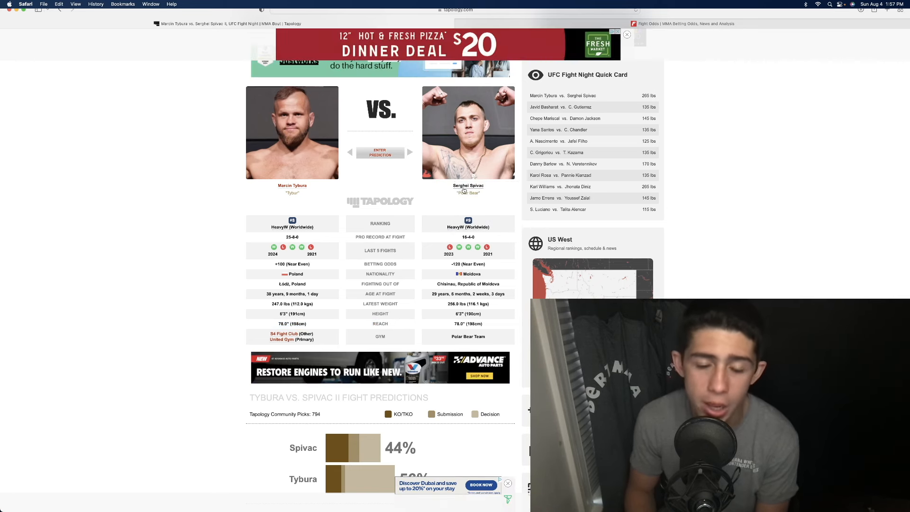
pyautogui.scroll(-3)
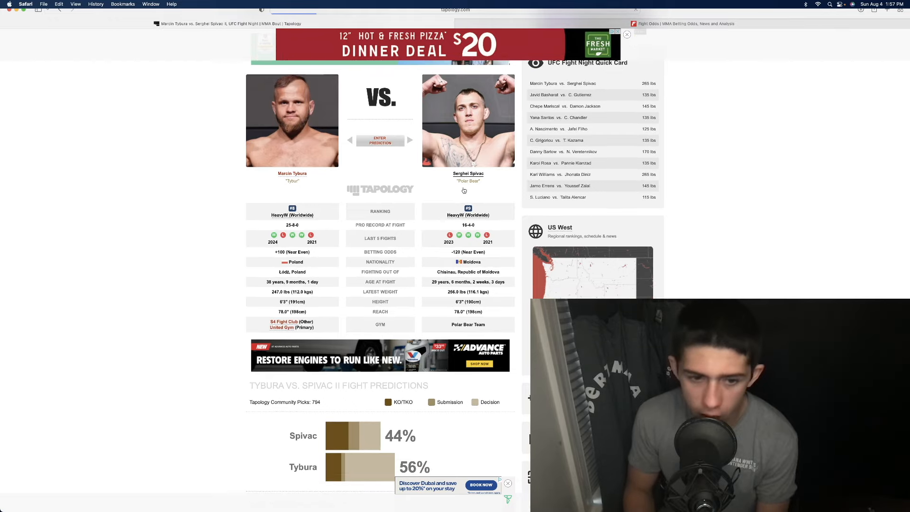
pyautogui.scroll(-3)
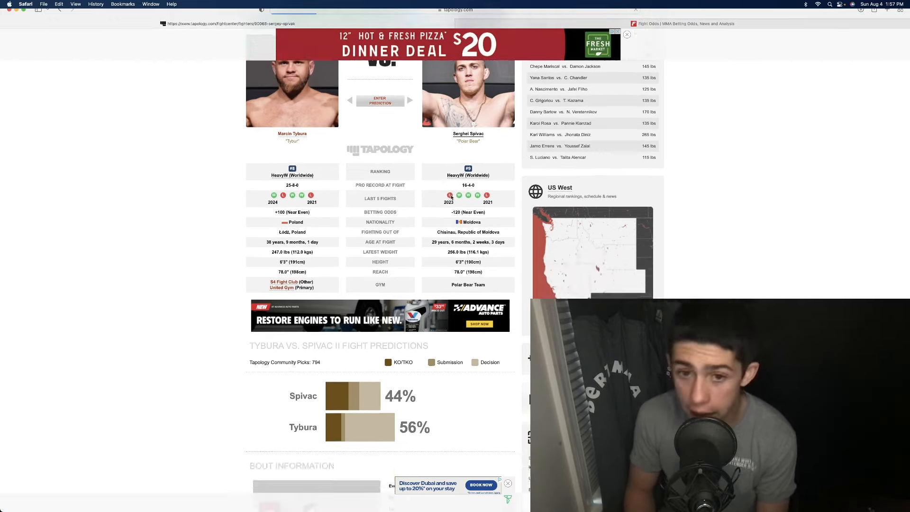
pyautogui.click(467, 134)
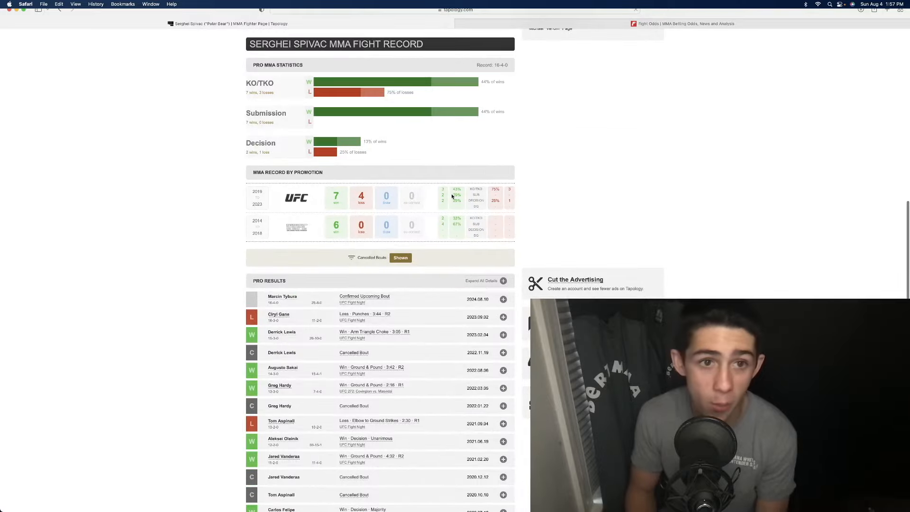
pyautogui.scroll(-3)
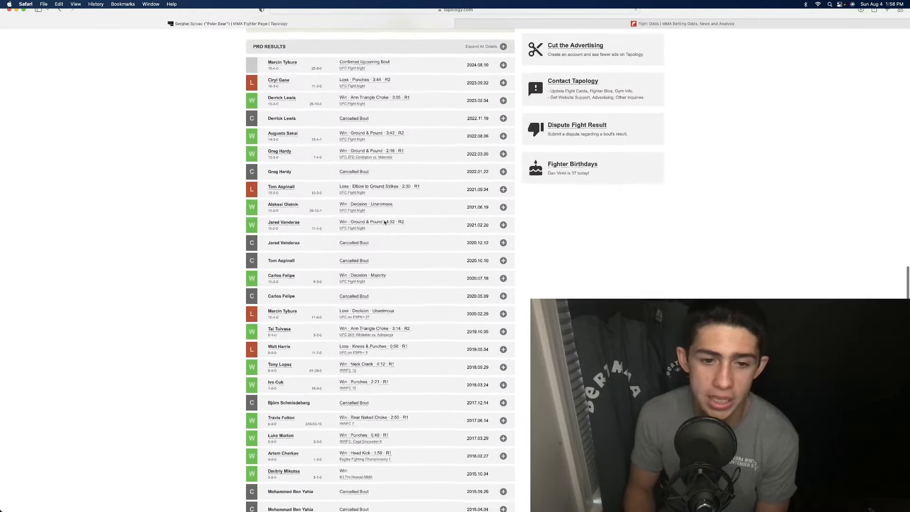